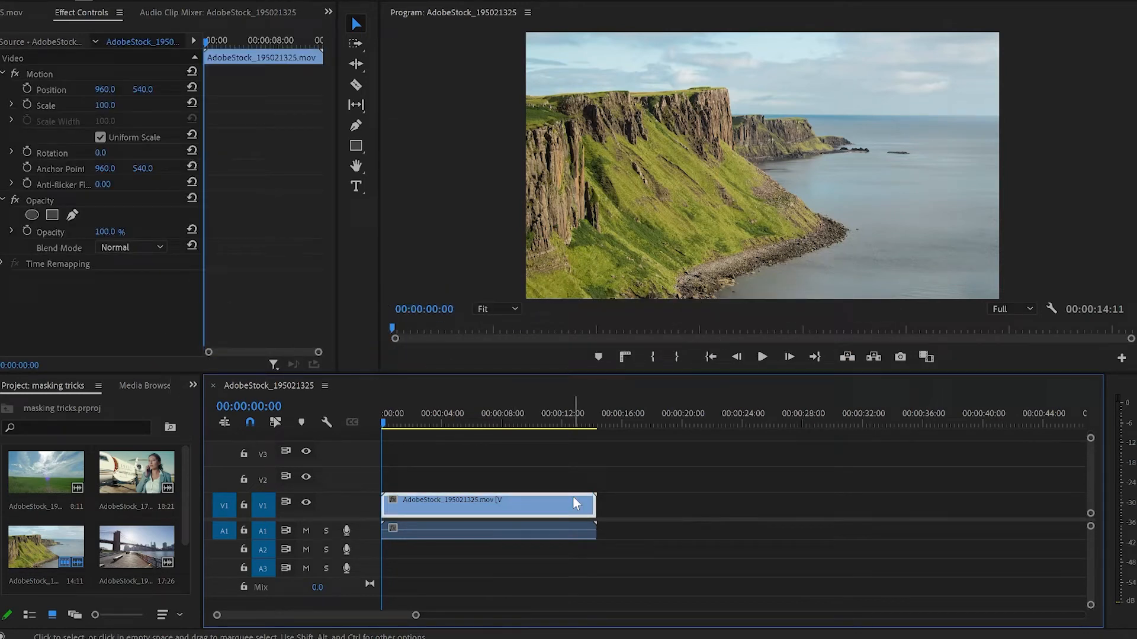
{"action": "mouse_move", "coordinate": [72, 215]}
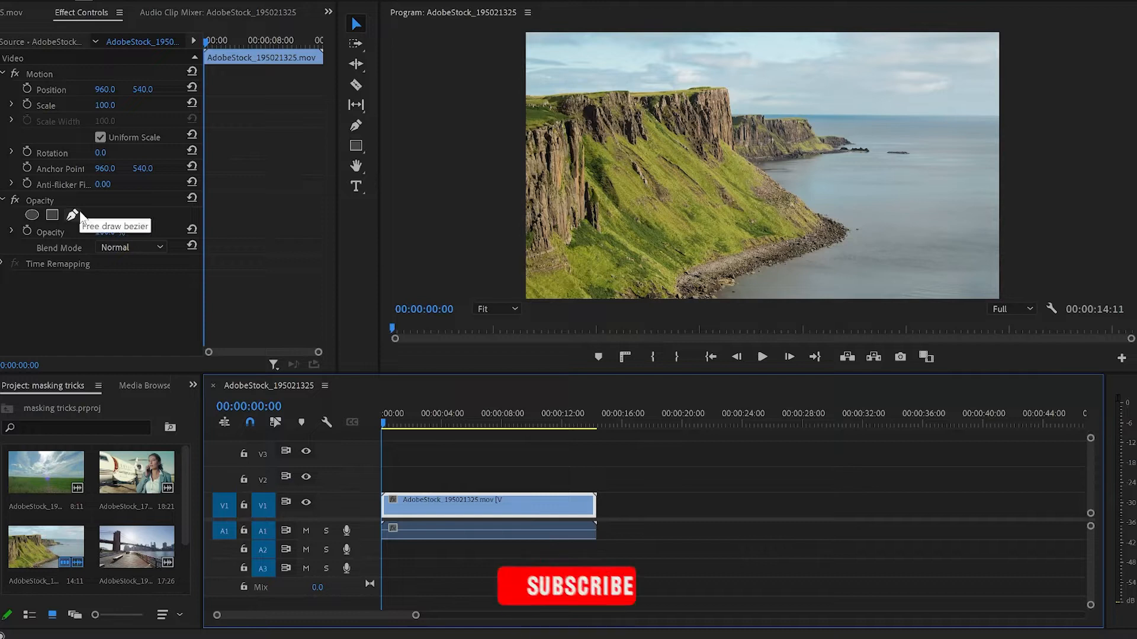
Add a free-draw opacity mask to the cliff clip and magnify the preview to 400%.
{"action": "left_click", "coordinate": [566, 586]}
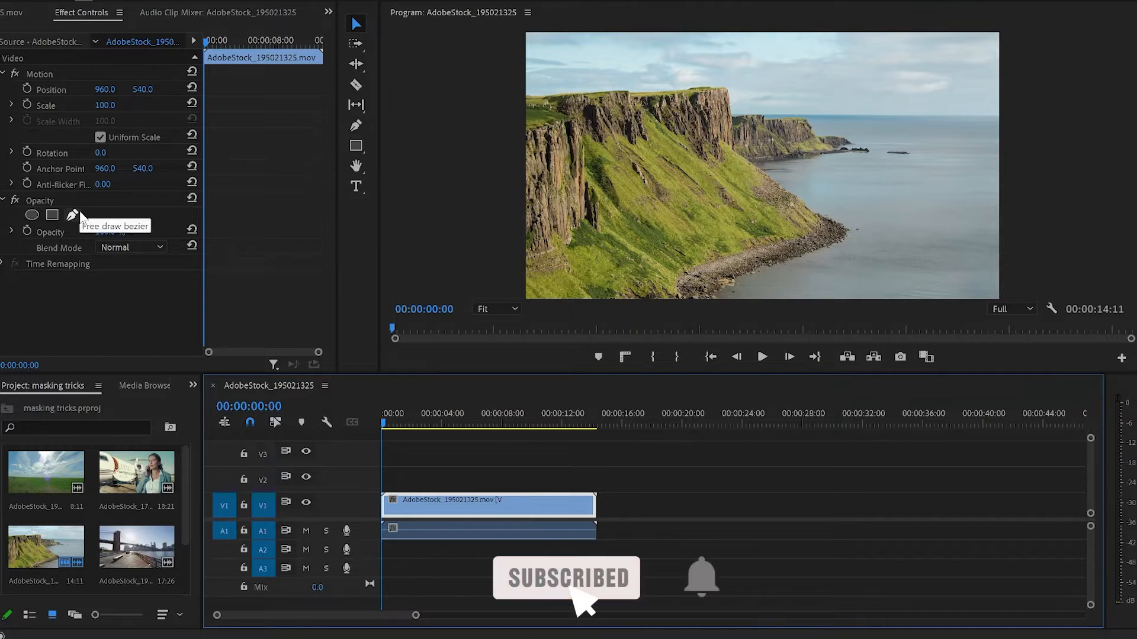
{"action": "left_click", "coordinate": [72, 215]}
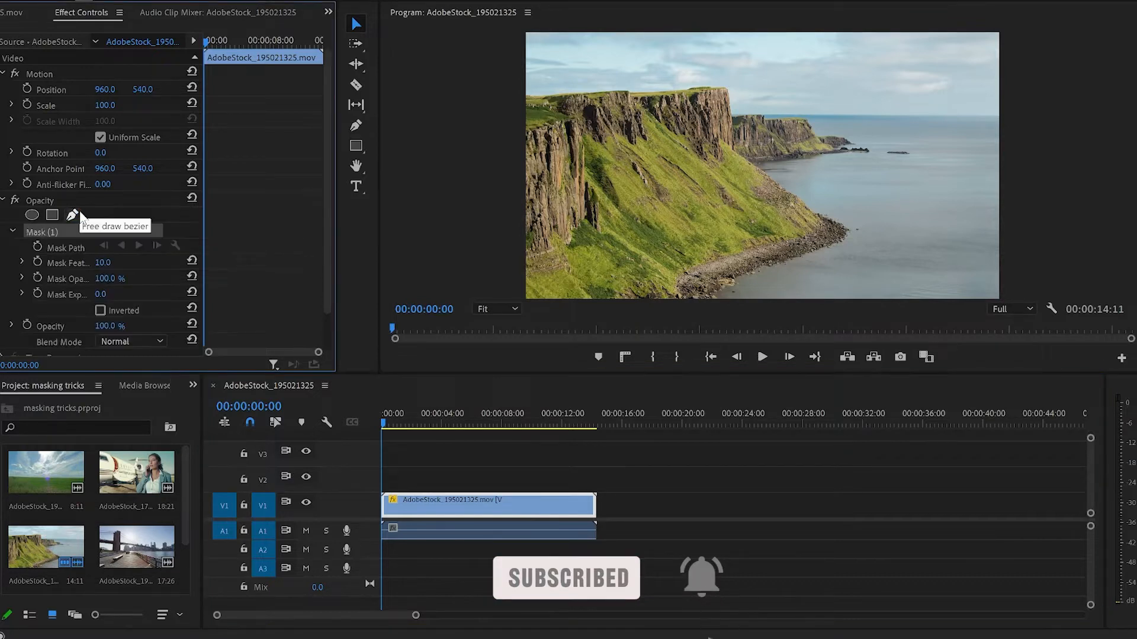
{"action": "left_click", "coordinate": [514, 308]}
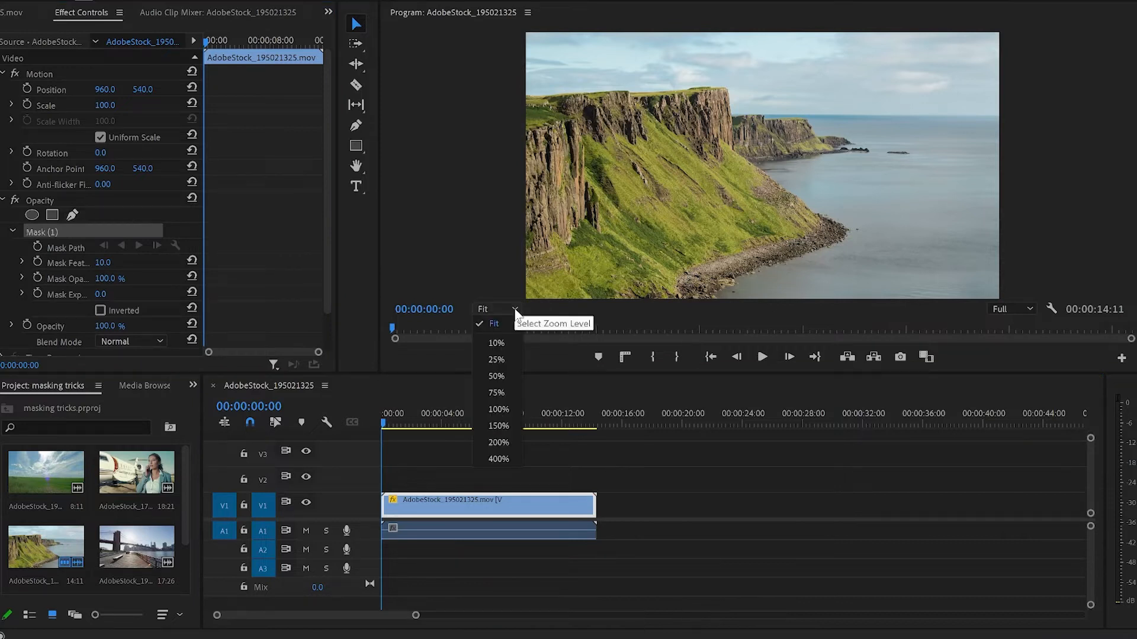
{"action": "mouse_move", "coordinate": [503, 461]}
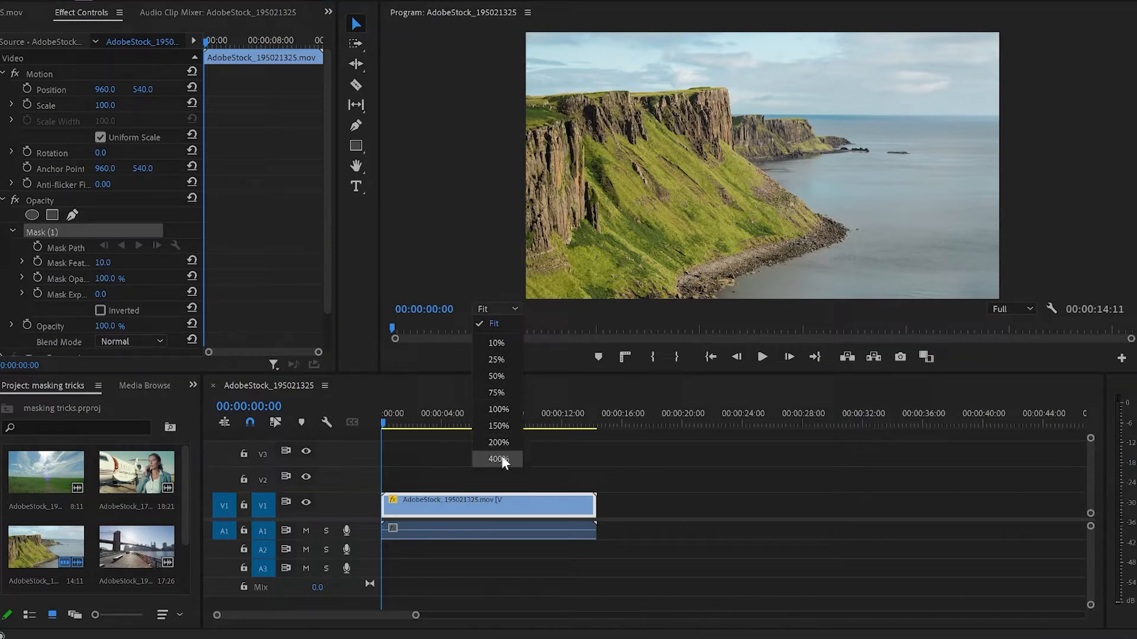
{"action": "left_click", "coordinate": [497, 459]}
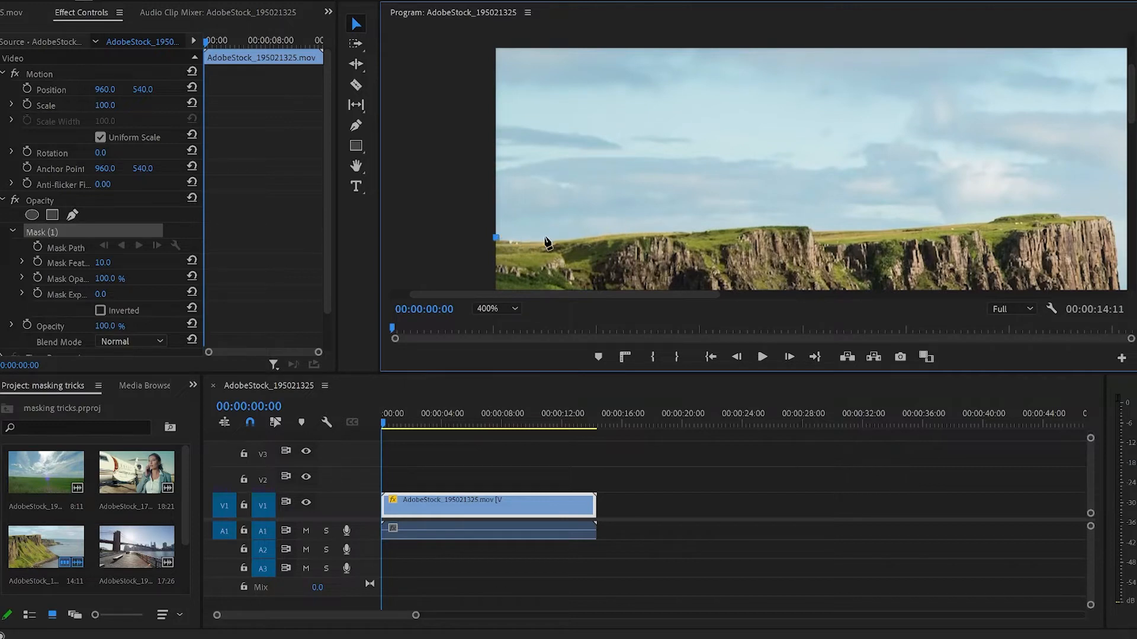
Trace the mask path from the left skyline end along the cliff top.
{"action": "left_click_drag", "start_coordinate": [496, 238], "coordinate": [557, 241]}
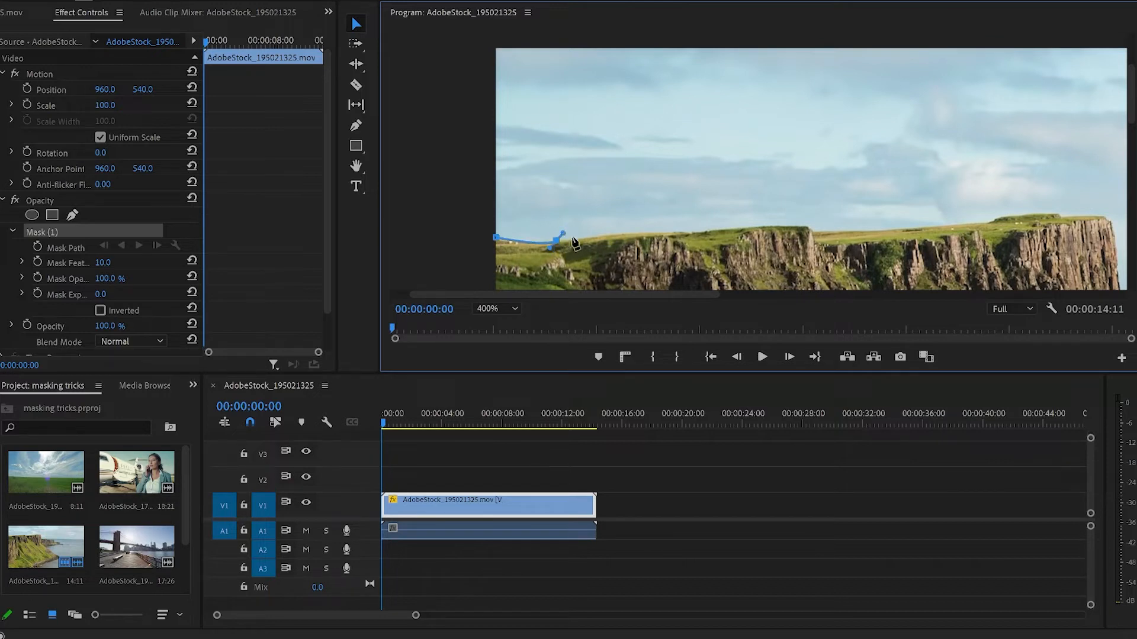
{"action": "left_click_drag", "start_coordinate": [554, 240], "coordinate": [779, 225]}
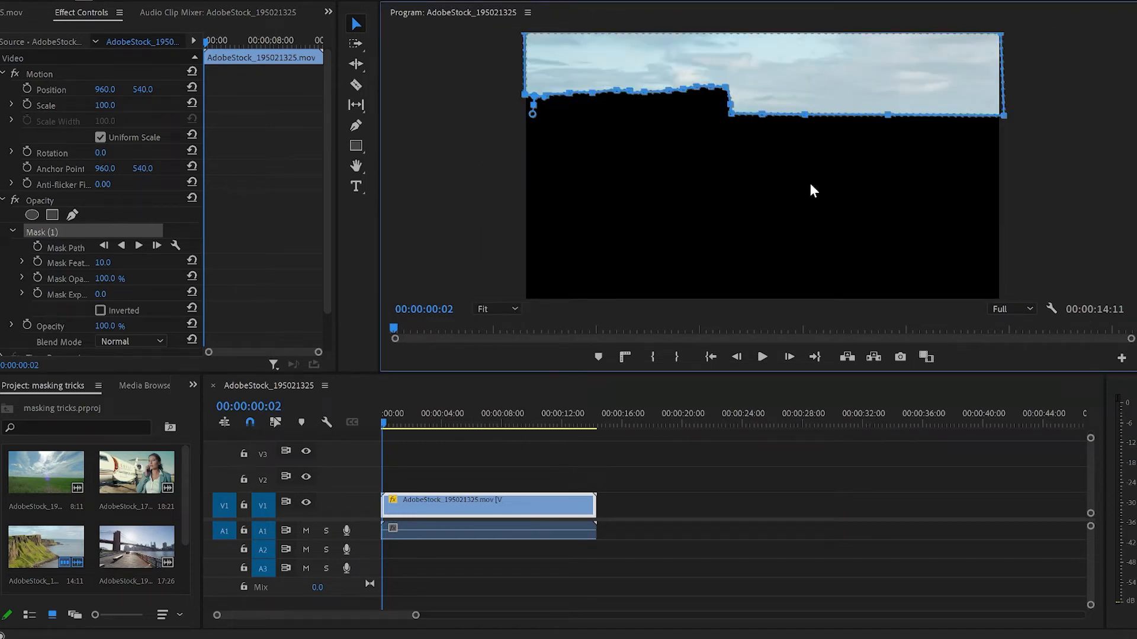
{"action": "mouse_move", "coordinate": [1033, 223]}
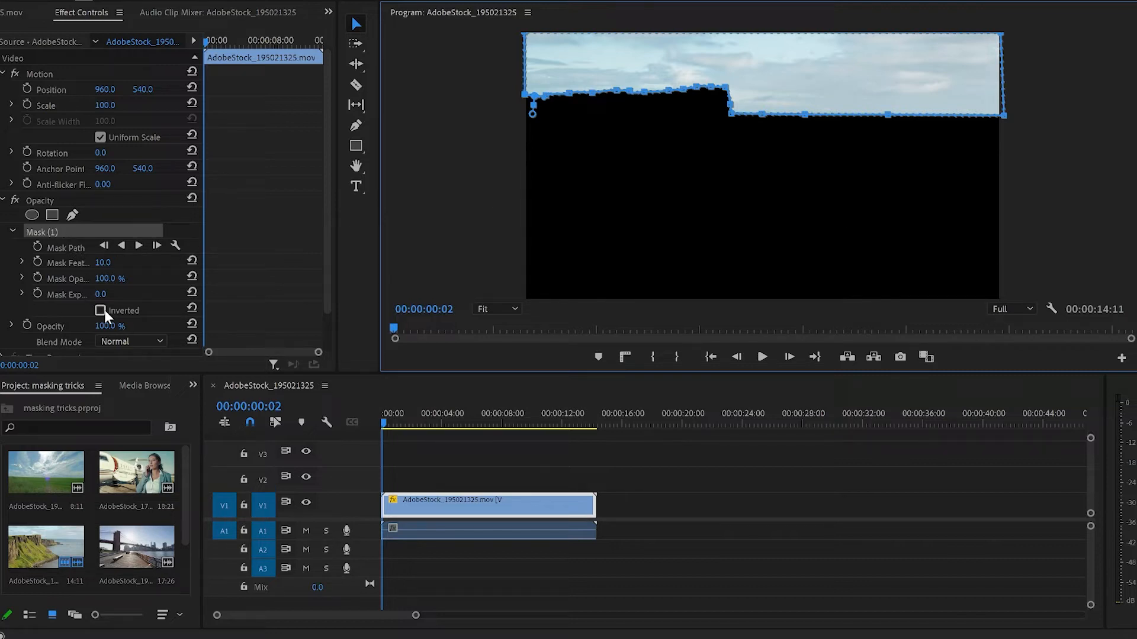
Set Mask (1) to Inverted so the sky is cut out and cliff and sea remain.
{"action": "left_click", "coordinate": [100, 310]}
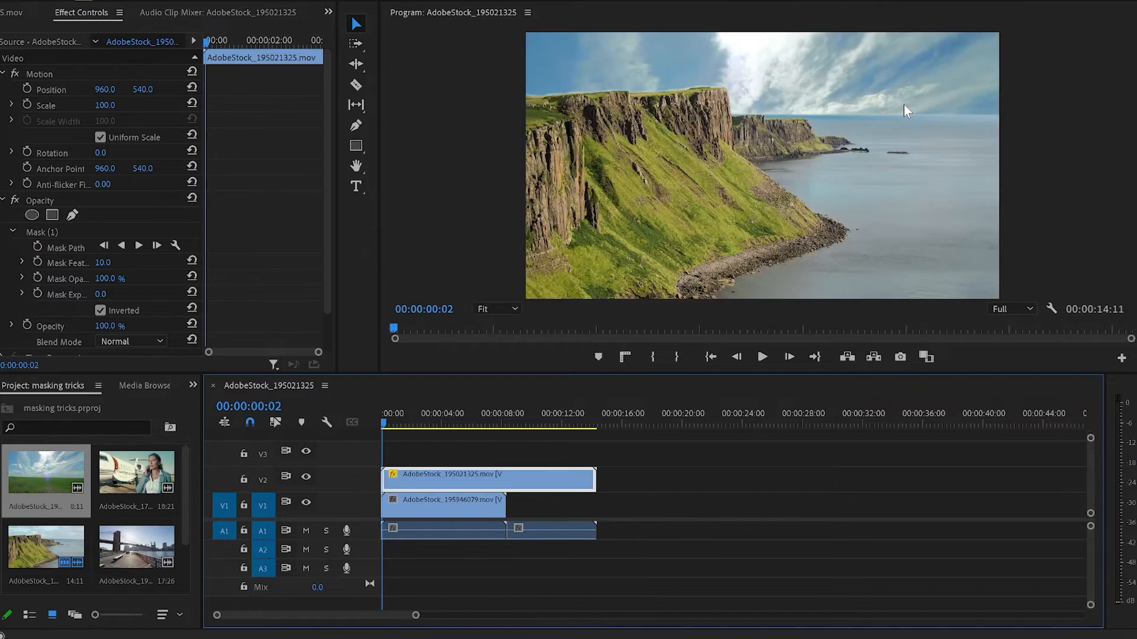
Select the cloud clip in the timeline to place it beneath the cliff clip.
{"action": "left_click", "coordinate": [466, 501]}
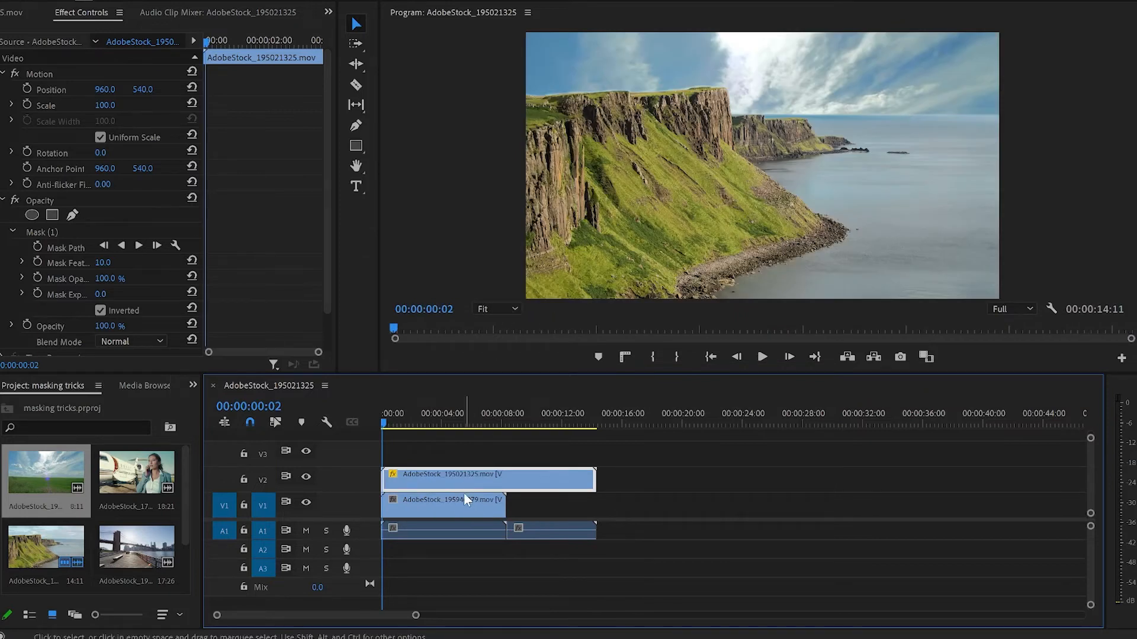
{"action": "left_click", "coordinate": [465, 499]}
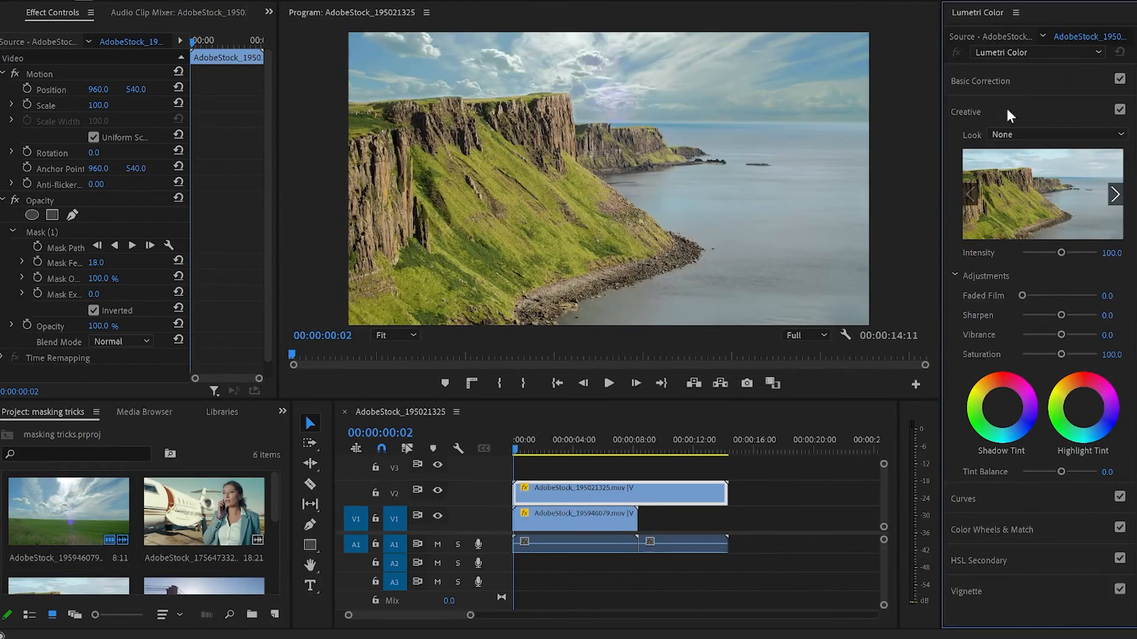
Apply a Kodak creative look to the cliff clip, then bring up the Look list for the cloud clip.
{"action": "left_click", "coordinate": [1057, 134]}
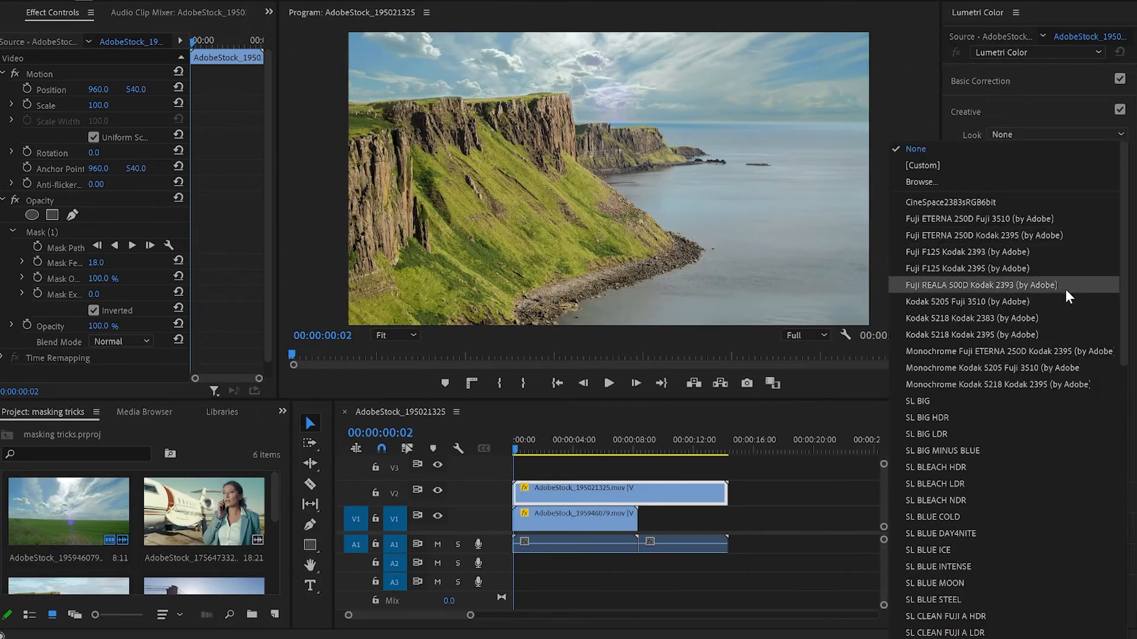
{"action": "left_click", "coordinate": [966, 302]}
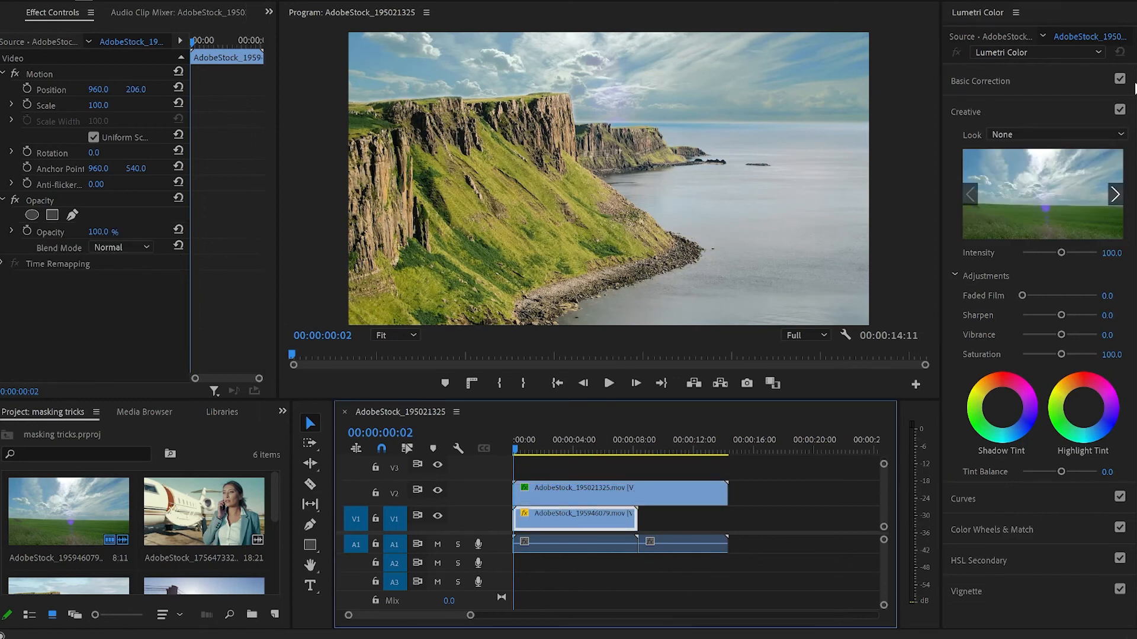
{"action": "left_click", "coordinate": [1056, 134]}
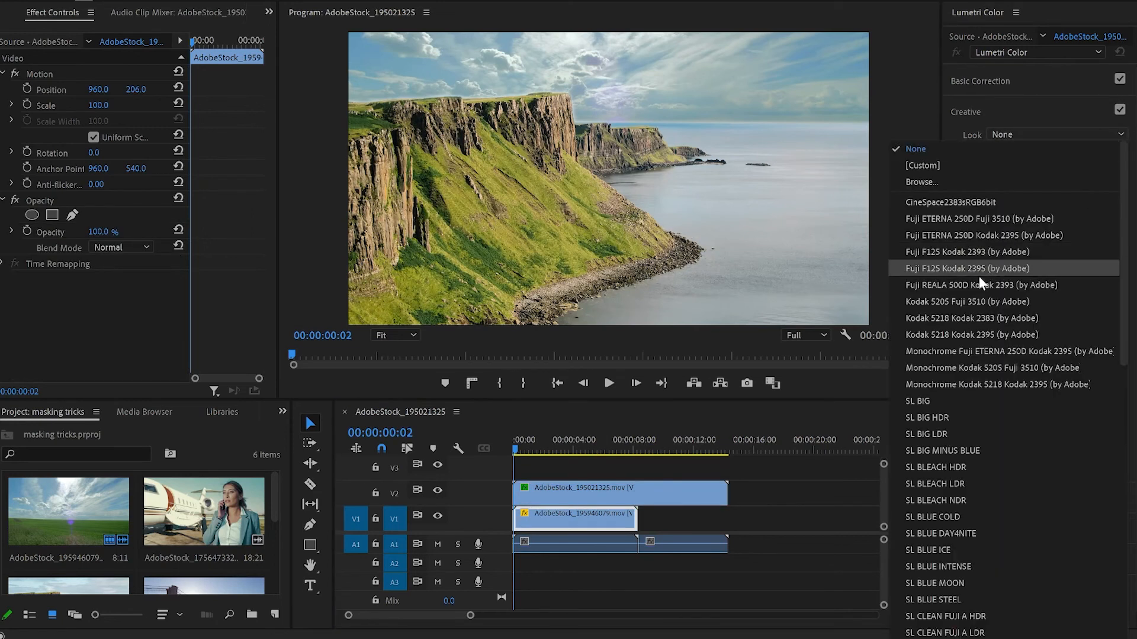